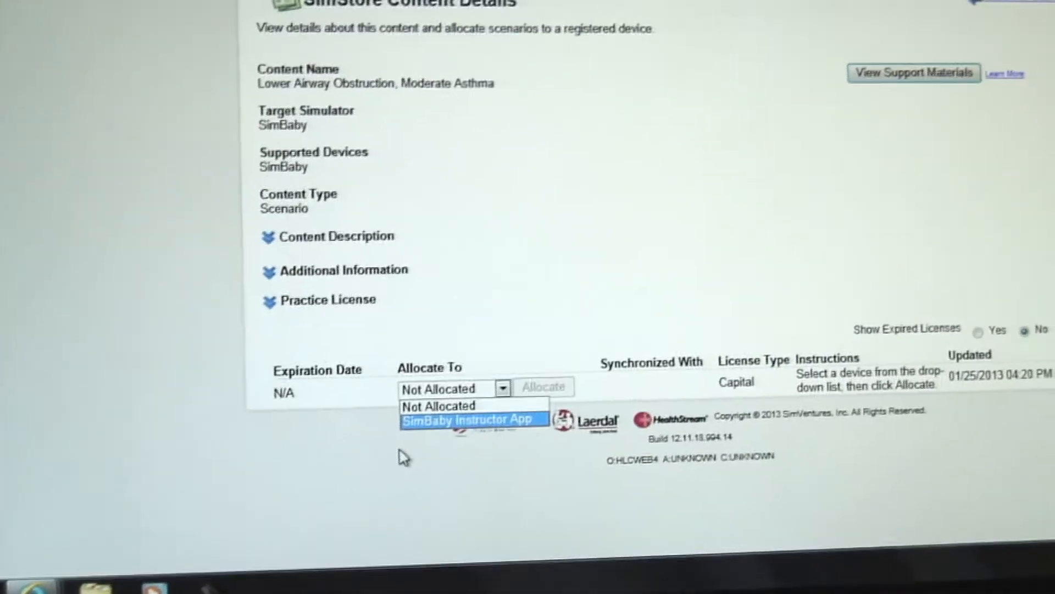
{"action": "scroll", "scroll_direction": "up", "scroll_amount": 3}
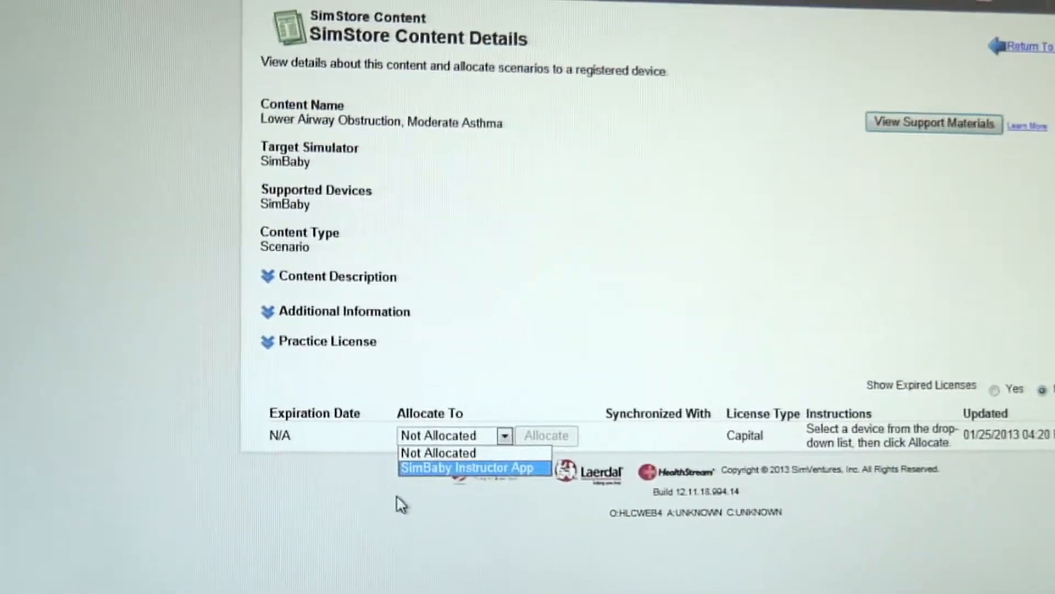